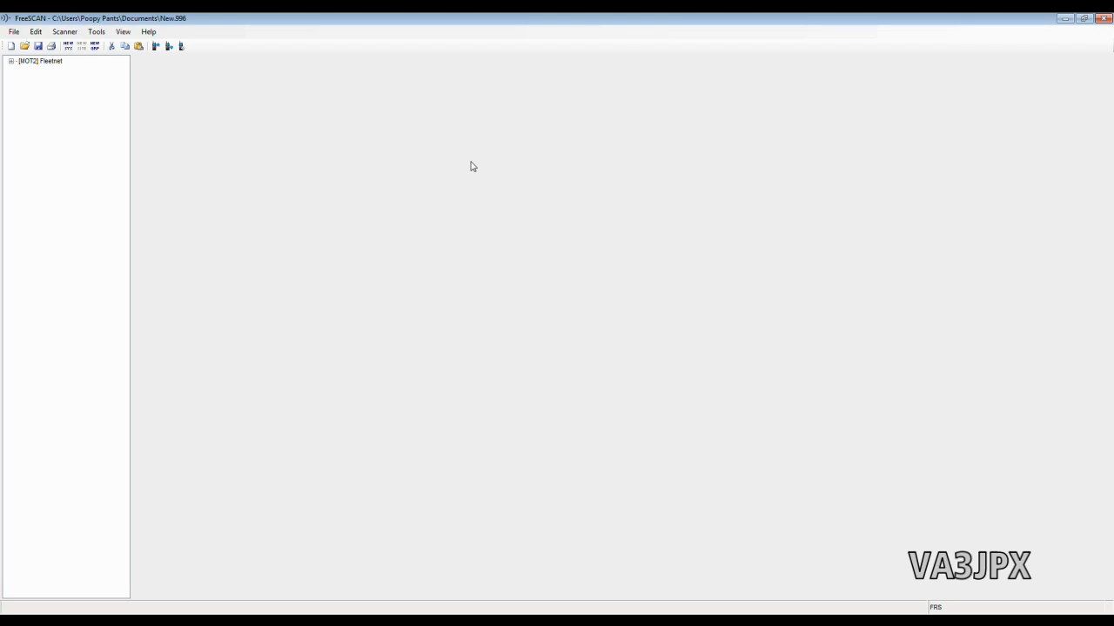
{"action": "mouse_move", "coordinate": [146, 115]}
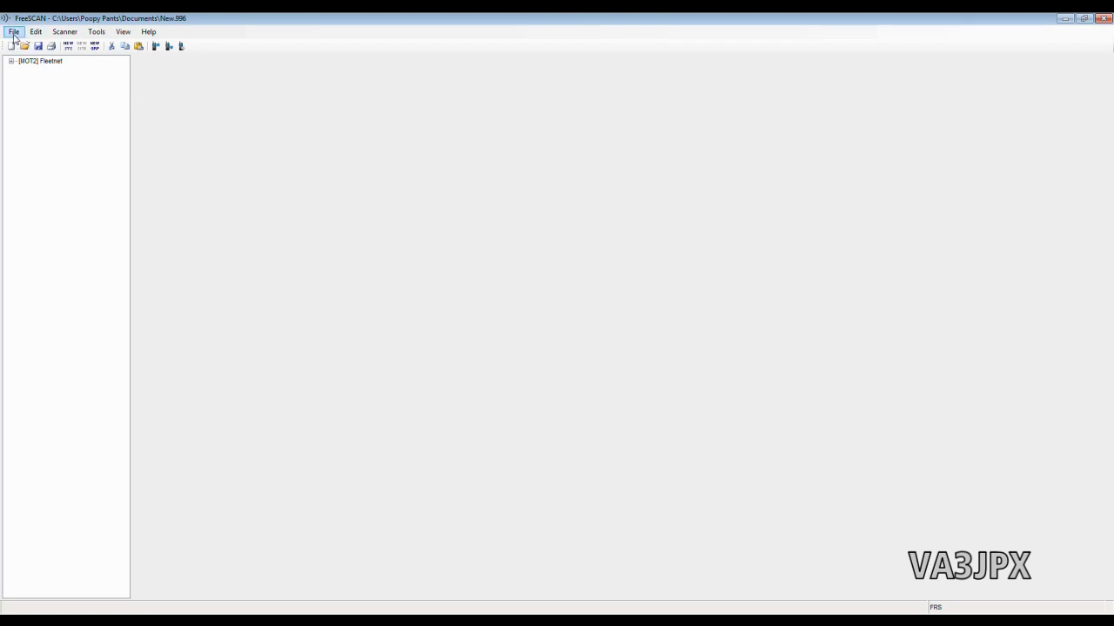
Bring up the File menu to reach the Import options
{"action": "left_click", "coordinate": [13, 31]}
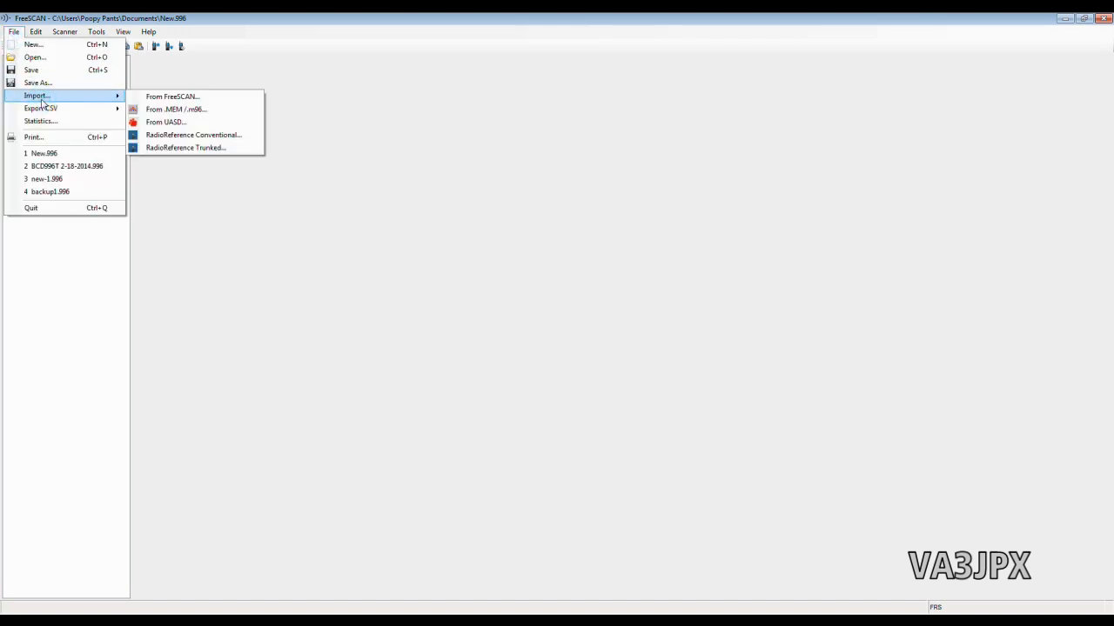
{"action": "mouse_move", "coordinate": [193, 136]}
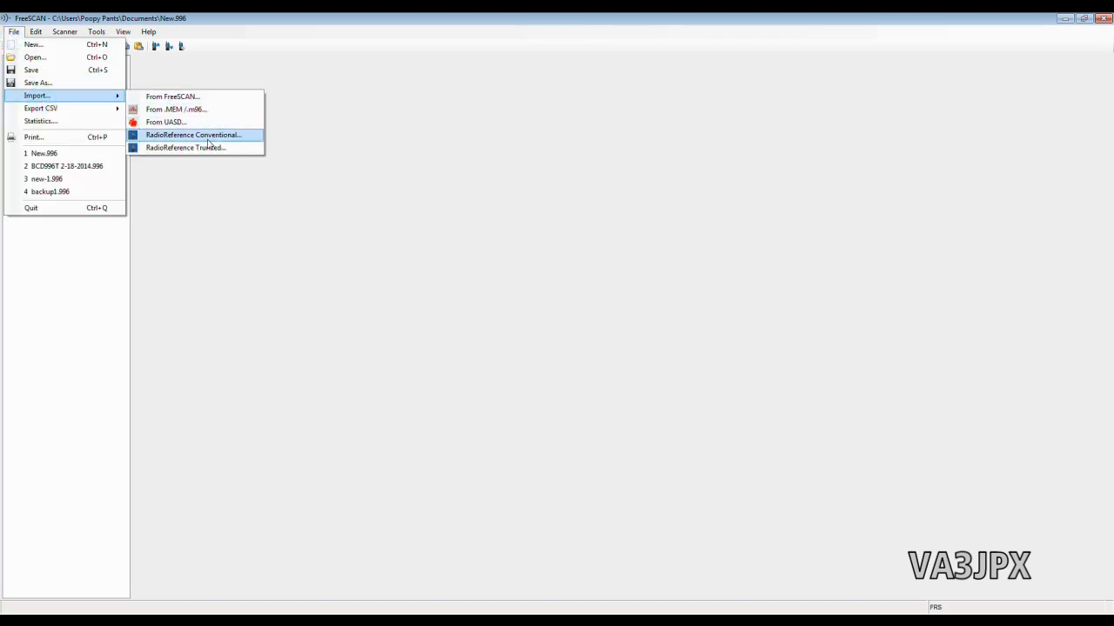
{"action": "mouse_move", "coordinate": [209, 146]}
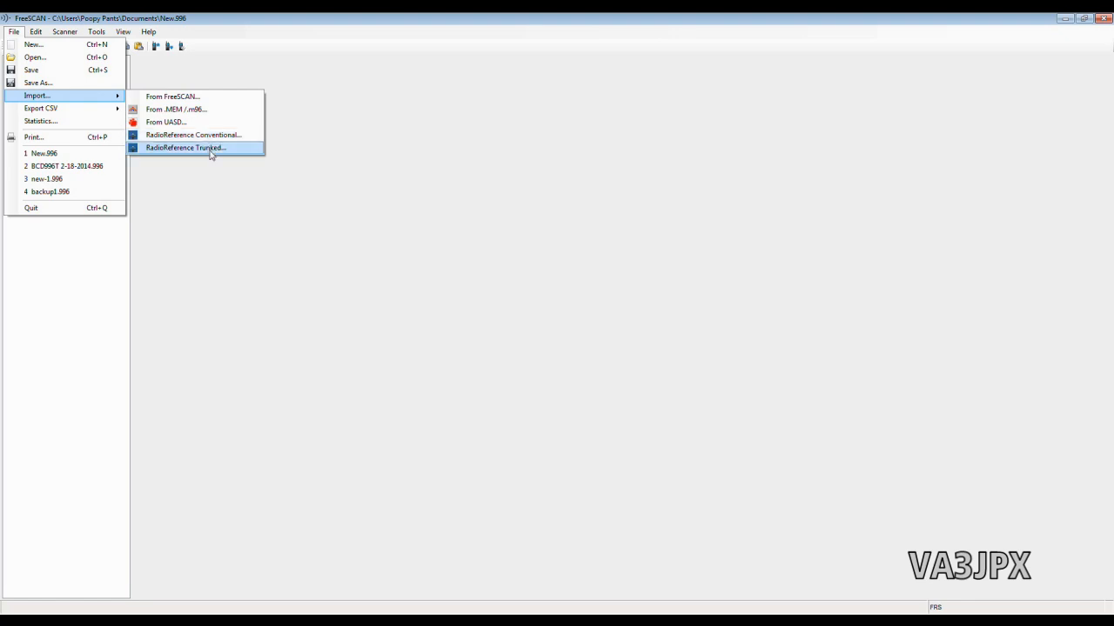
{"action": "mouse_move", "coordinate": [193, 135]}
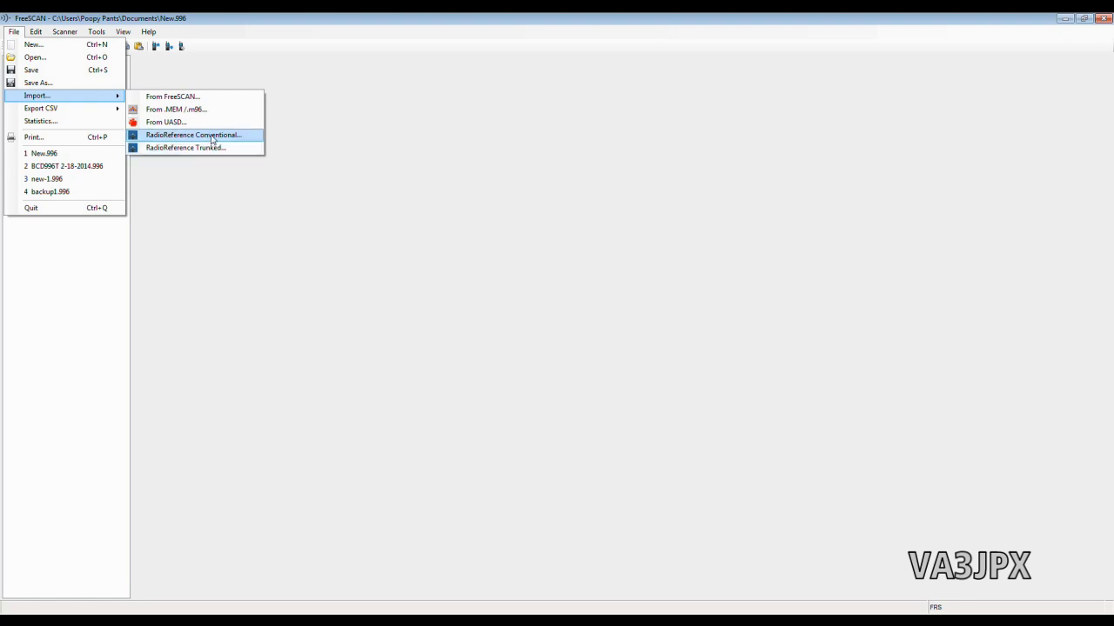
Connect the RadioReference Conventional import and select Canada, Ontario, Ottawa county
{"action": "left_click", "coordinate": [191, 134]}
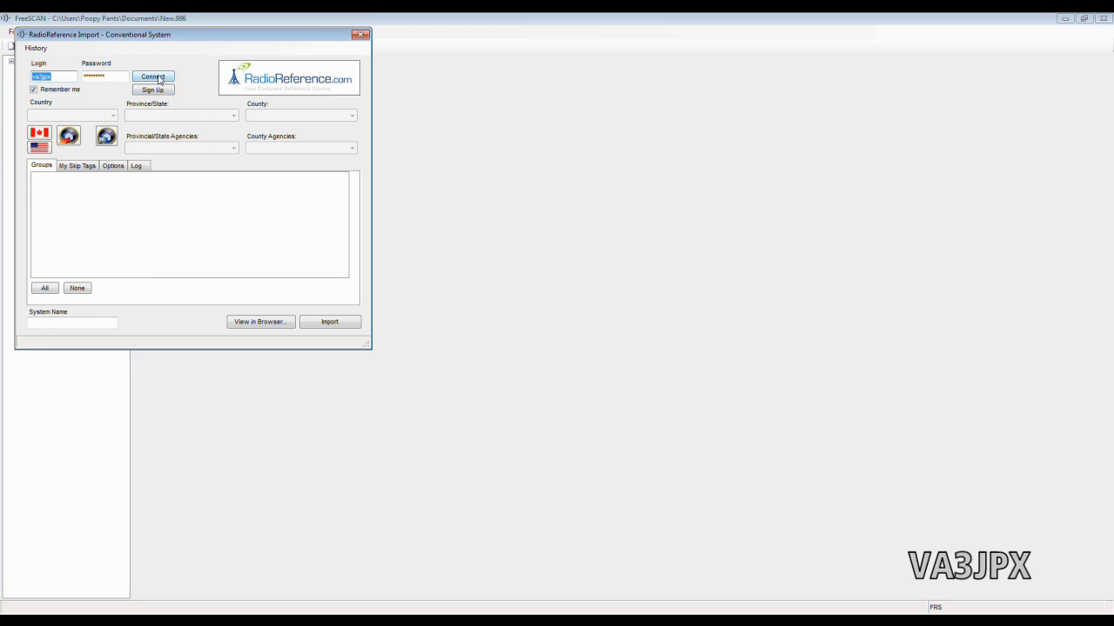
{"action": "left_click", "coordinate": [153, 77]}
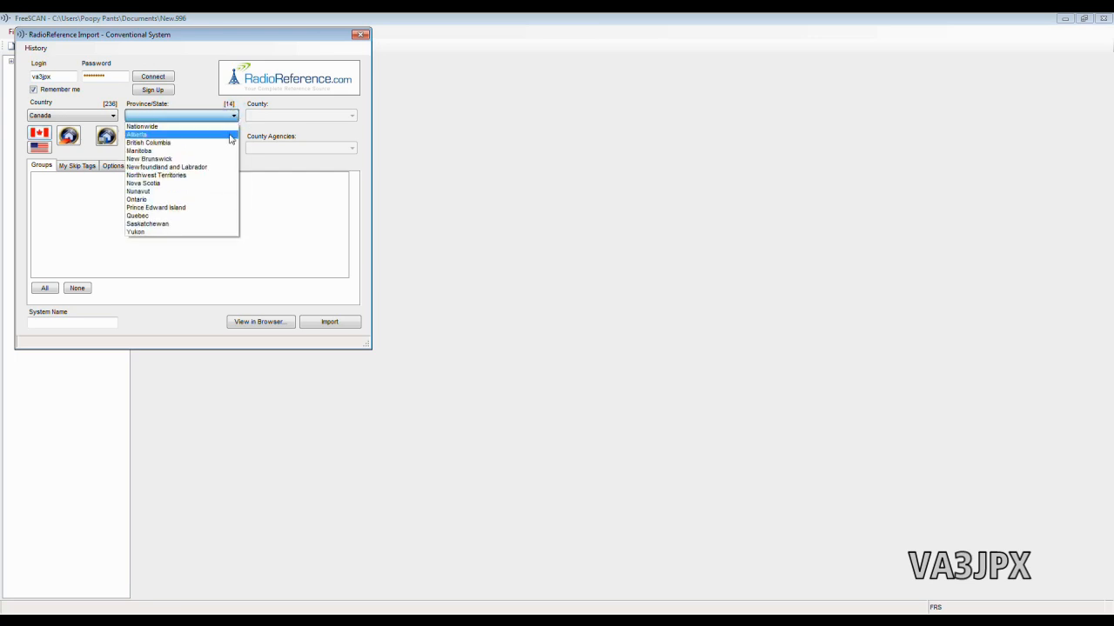
{"action": "left_click", "coordinate": [135, 199]}
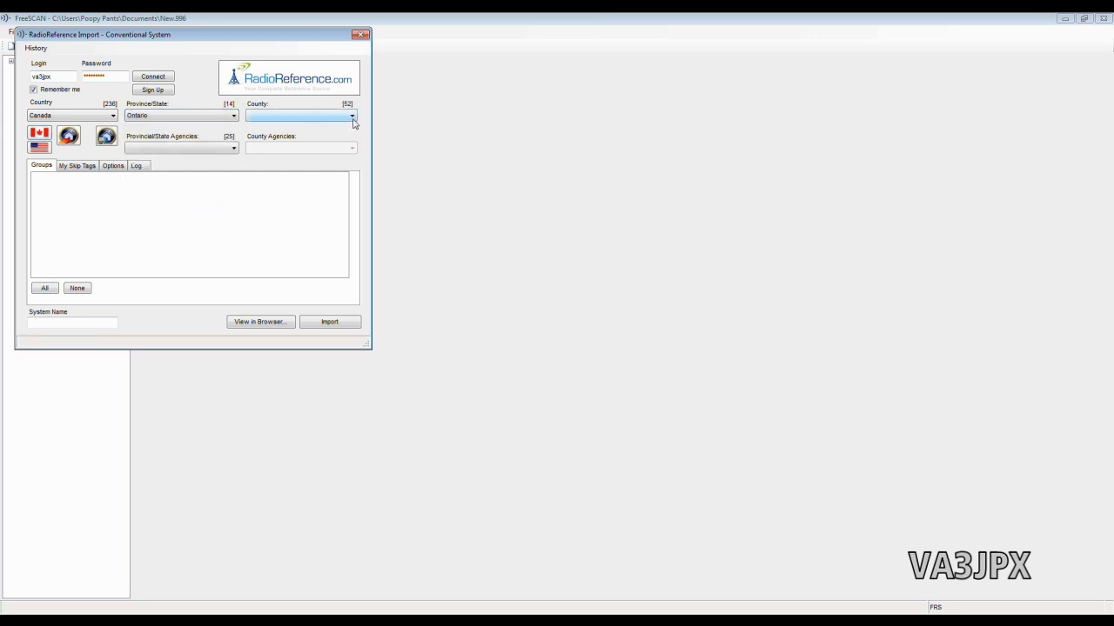
{"action": "left_click", "coordinate": [351, 115]}
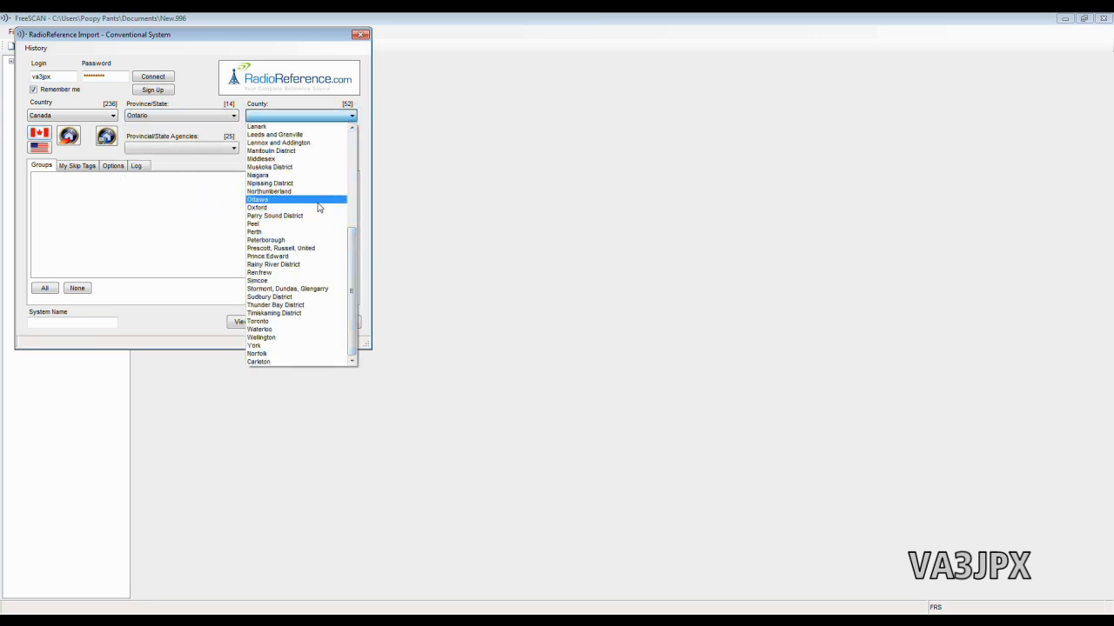
{"action": "left_click", "coordinate": [258, 198]}
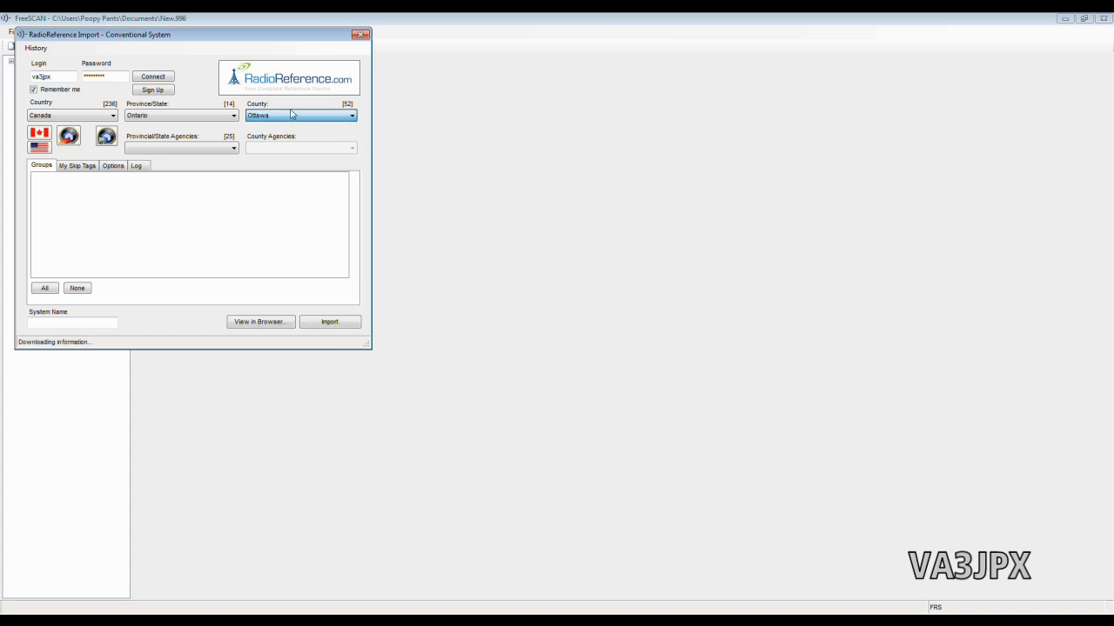
{"action": "left_click", "coordinate": [299, 115]}
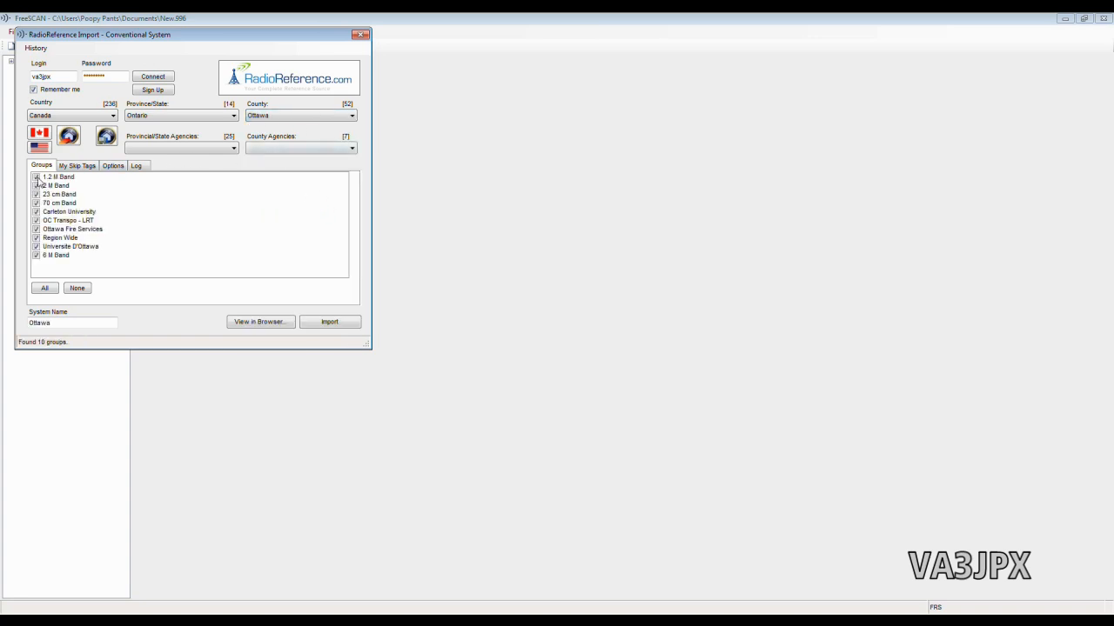
Uncheck OC Transpo LRT, Region Wide and Universite D'Ottawa, name the system Ham Radio and import it
{"action": "left_click", "coordinate": [37, 177]}
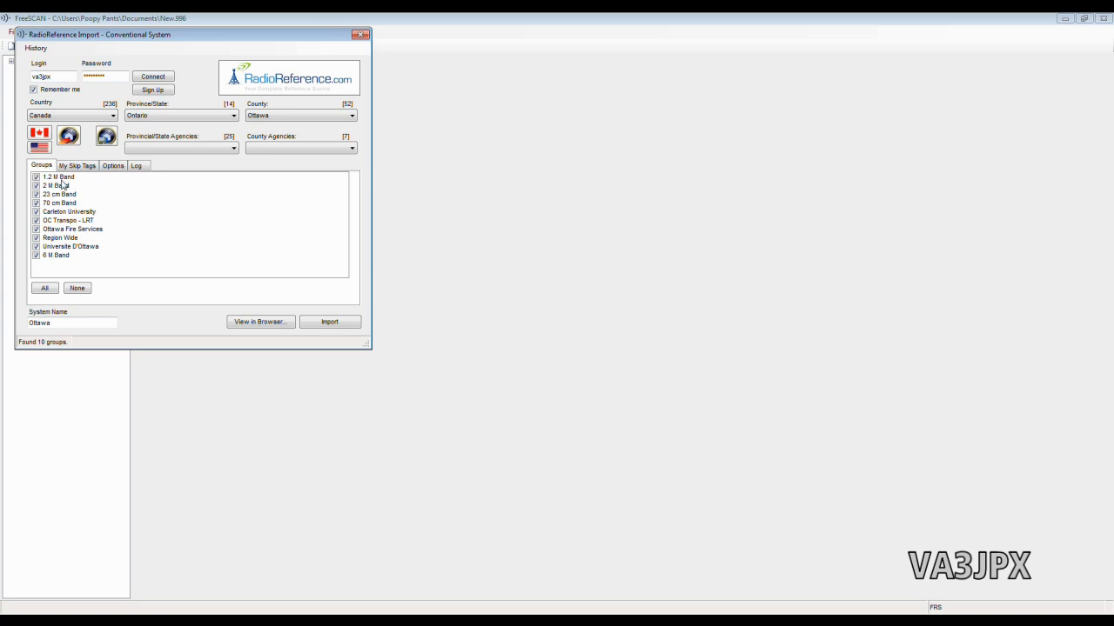
{"action": "mouse_move", "coordinate": [84, 199]}
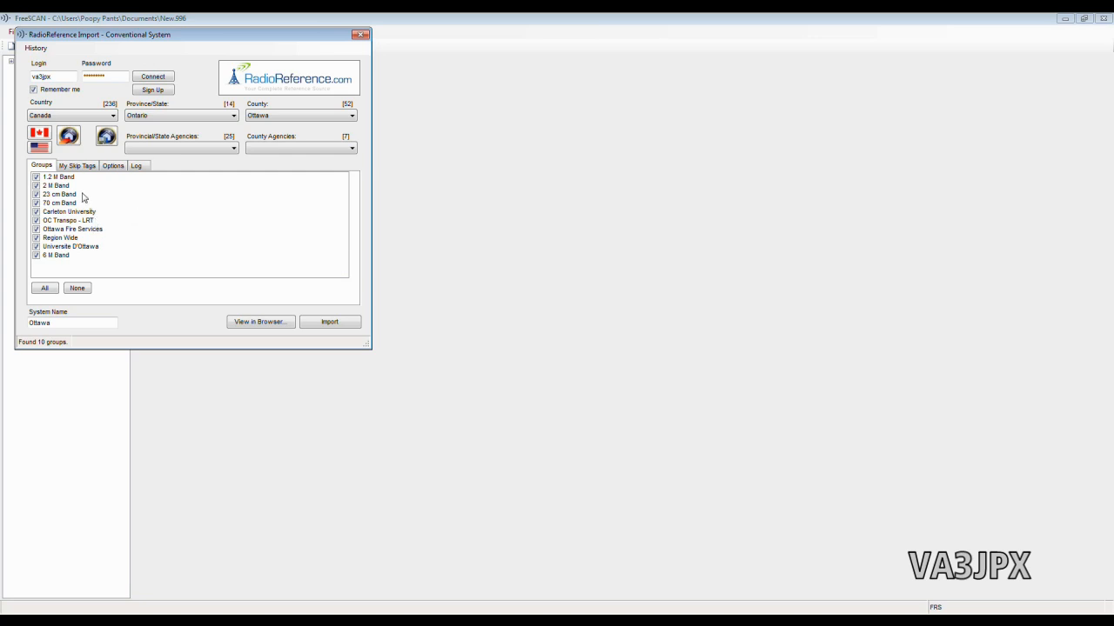
{"action": "mouse_move", "coordinate": [83, 197]}
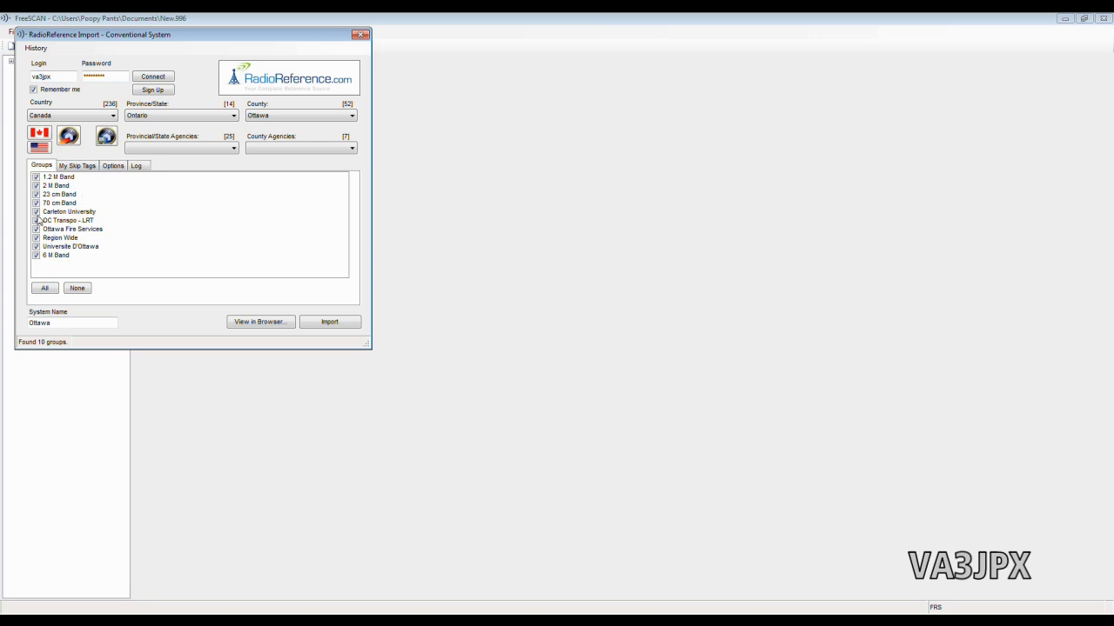
{"action": "left_click", "coordinate": [69, 219]}
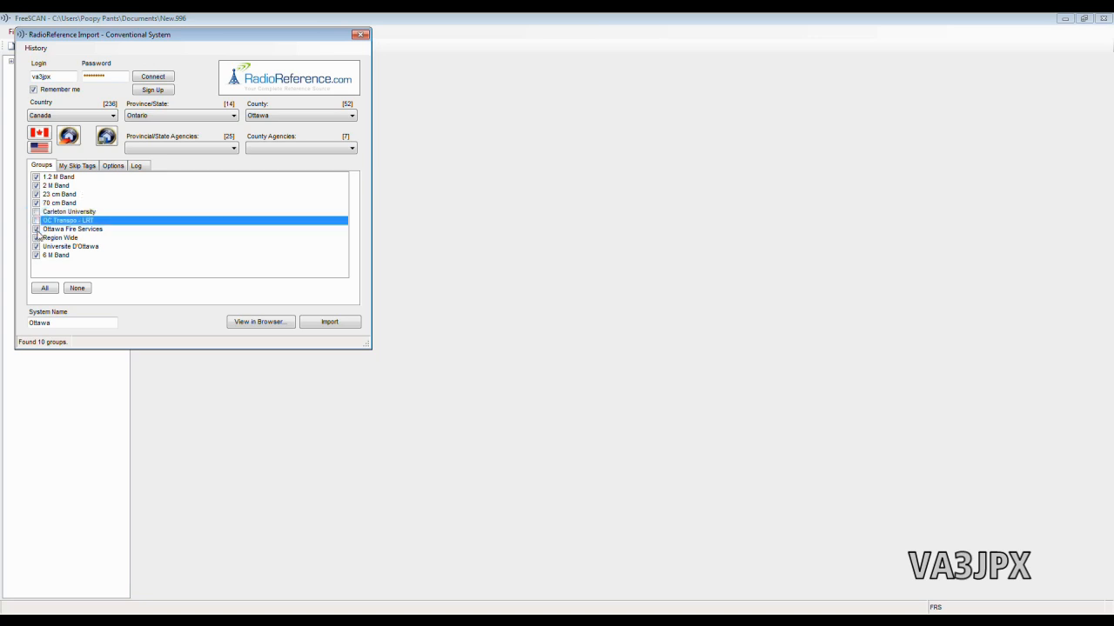
{"action": "left_click", "coordinate": [59, 237]}
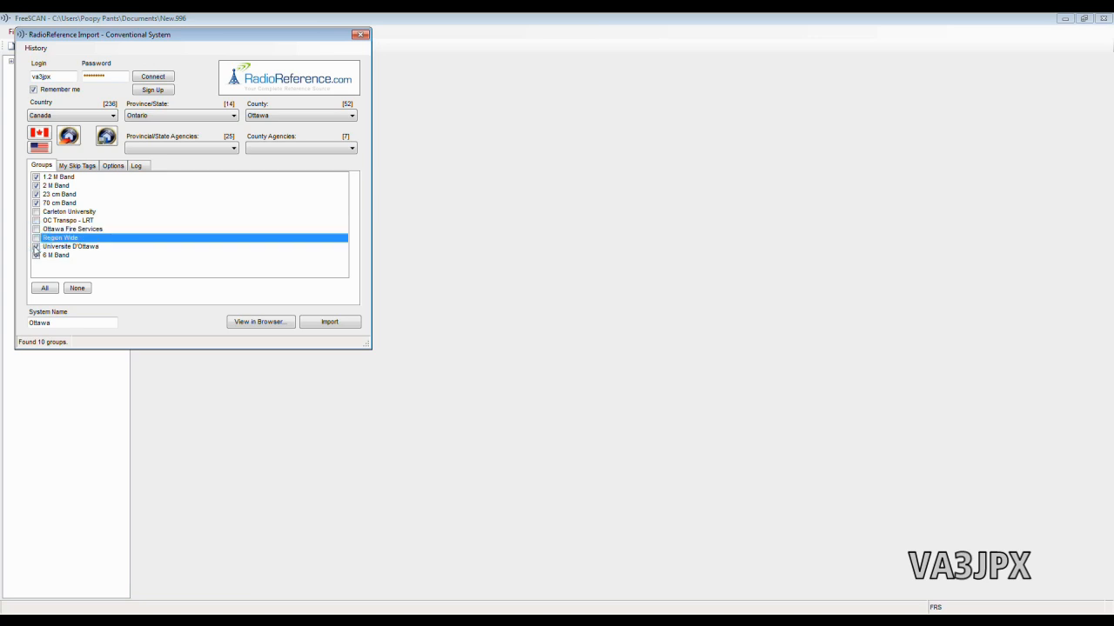
{"action": "left_click", "coordinate": [69, 247]}
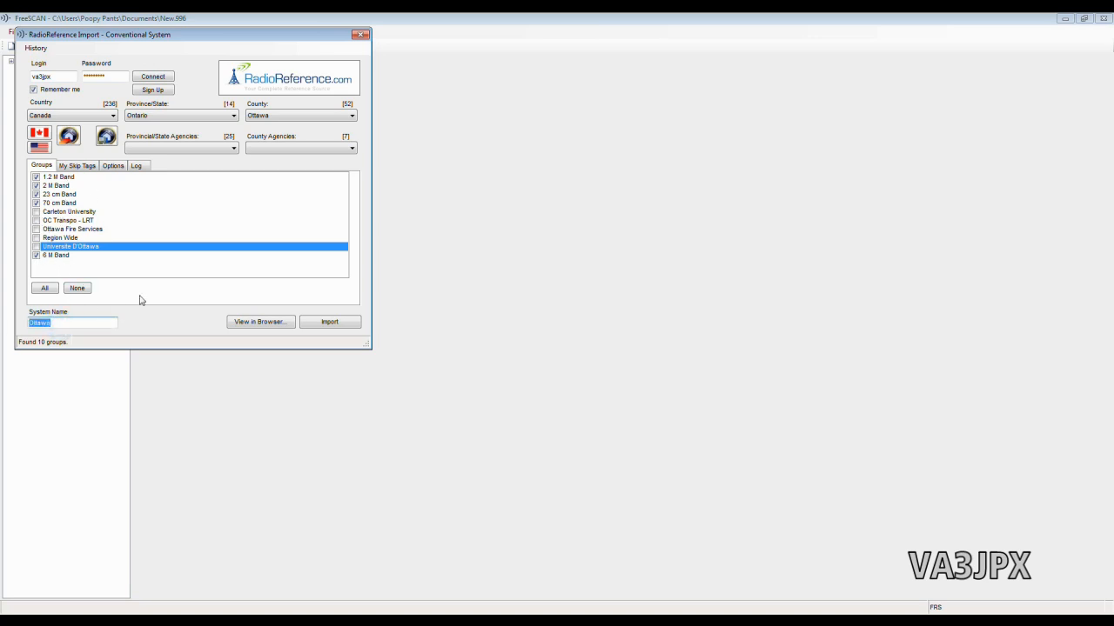
{"action": "type", "text": "Ham Radio"}
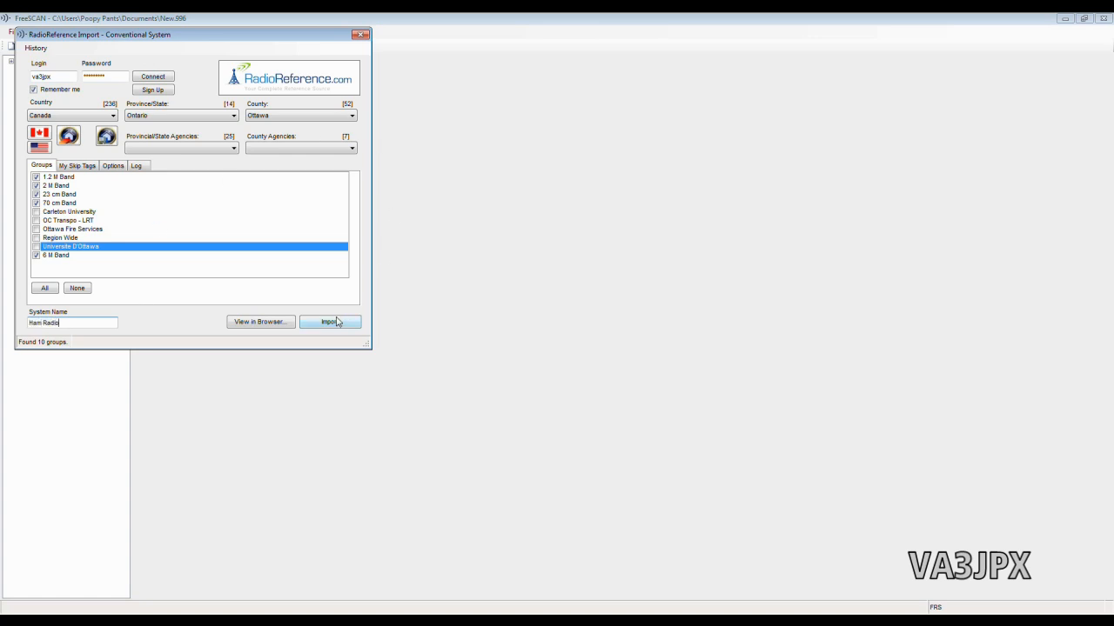
{"action": "left_click", "coordinate": [330, 322]}
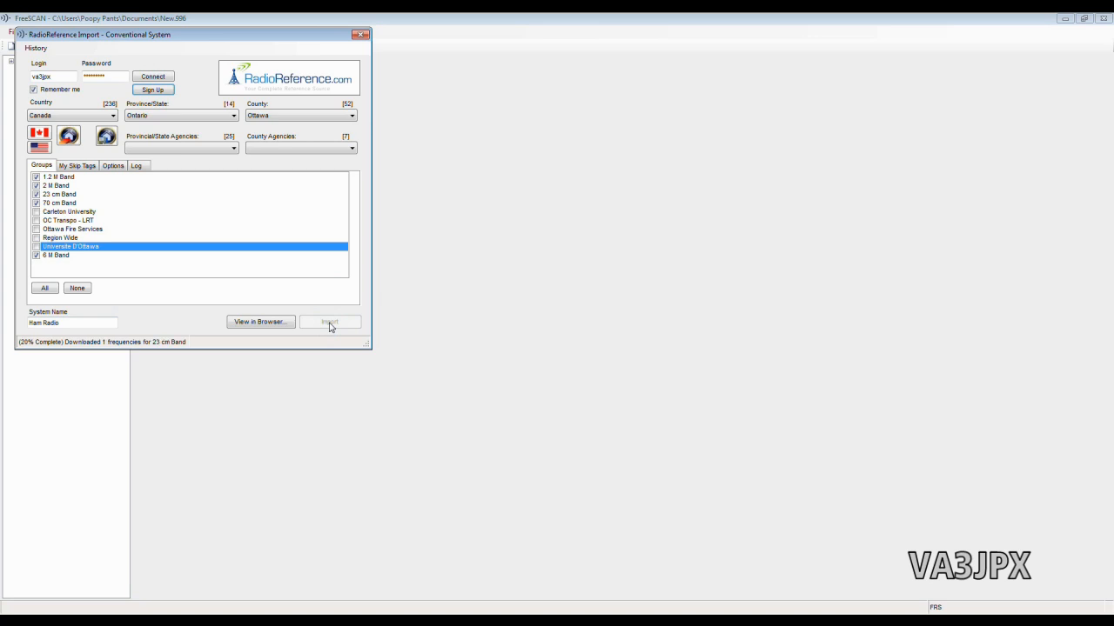
After the Ham Radio import finishes, switch to Nationwide listings with the General Public Use agency
{"action": "left_click", "coordinate": [330, 322]}
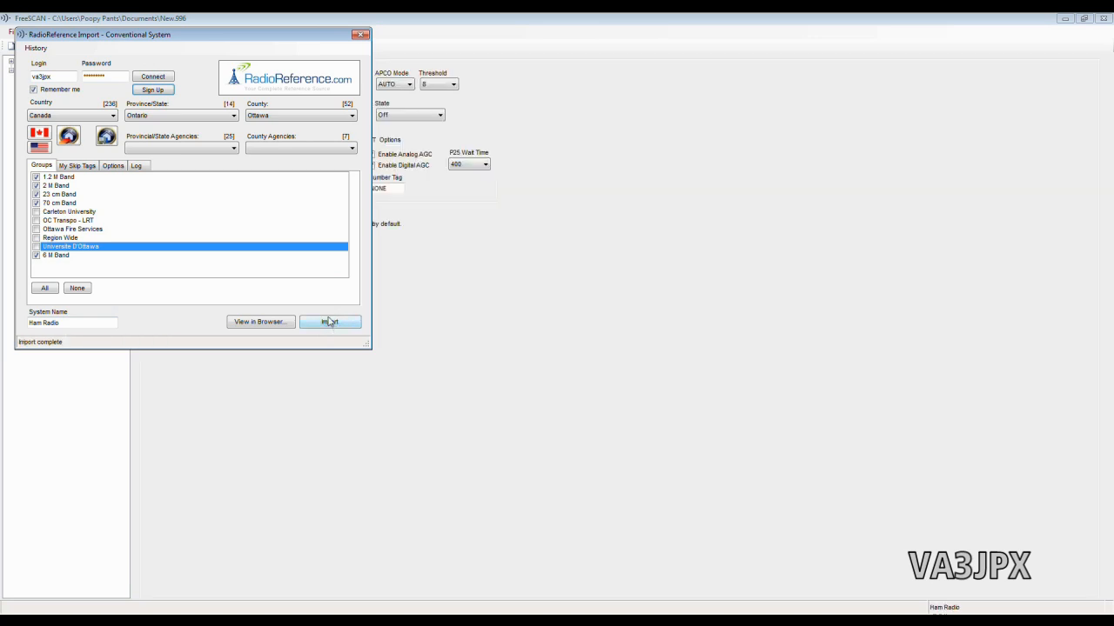
{"action": "mouse_move", "coordinate": [235, 172]}
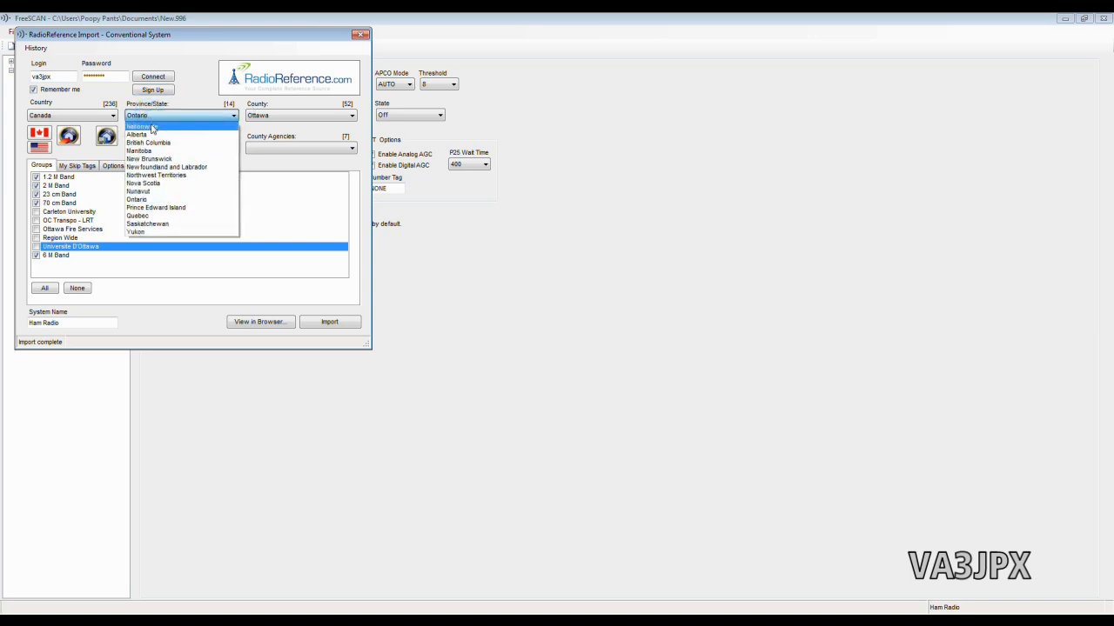
{"action": "left_click", "coordinate": [143, 125]}
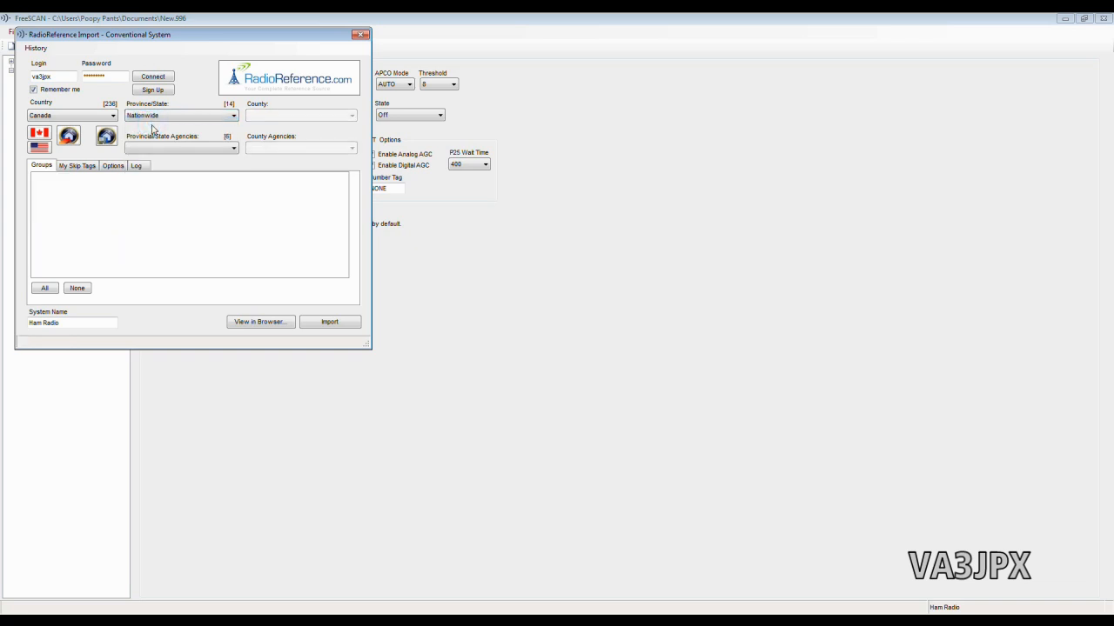
{"action": "left_click", "coordinate": [177, 148]}
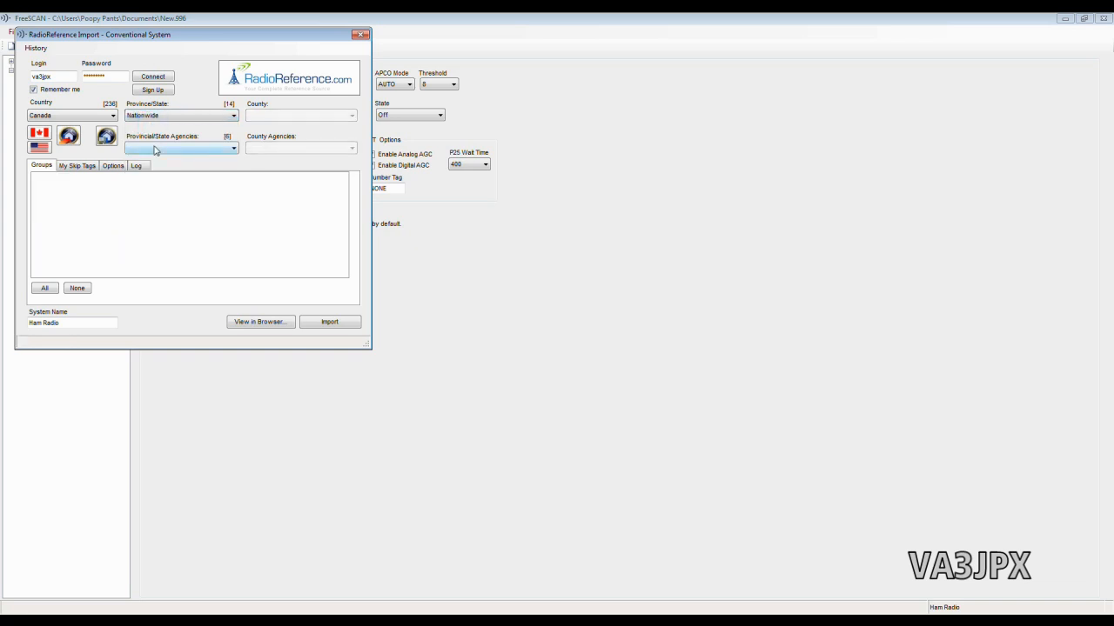
{"action": "left_click", "coordinate": [233, 148]}
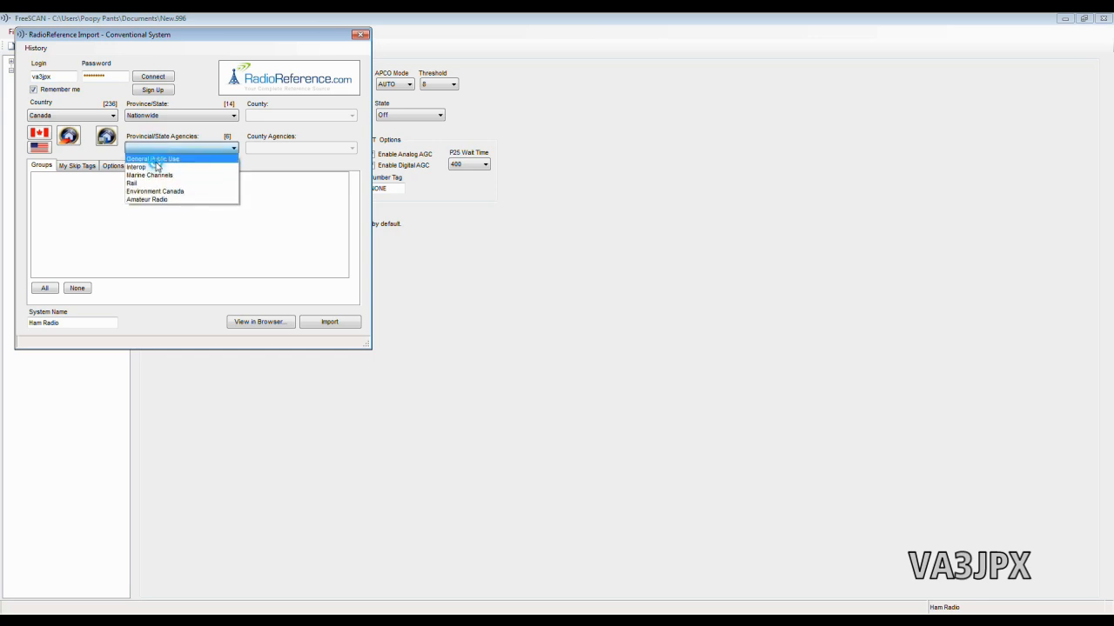
{"action": "left_click", "coordinate": [153, 159]}
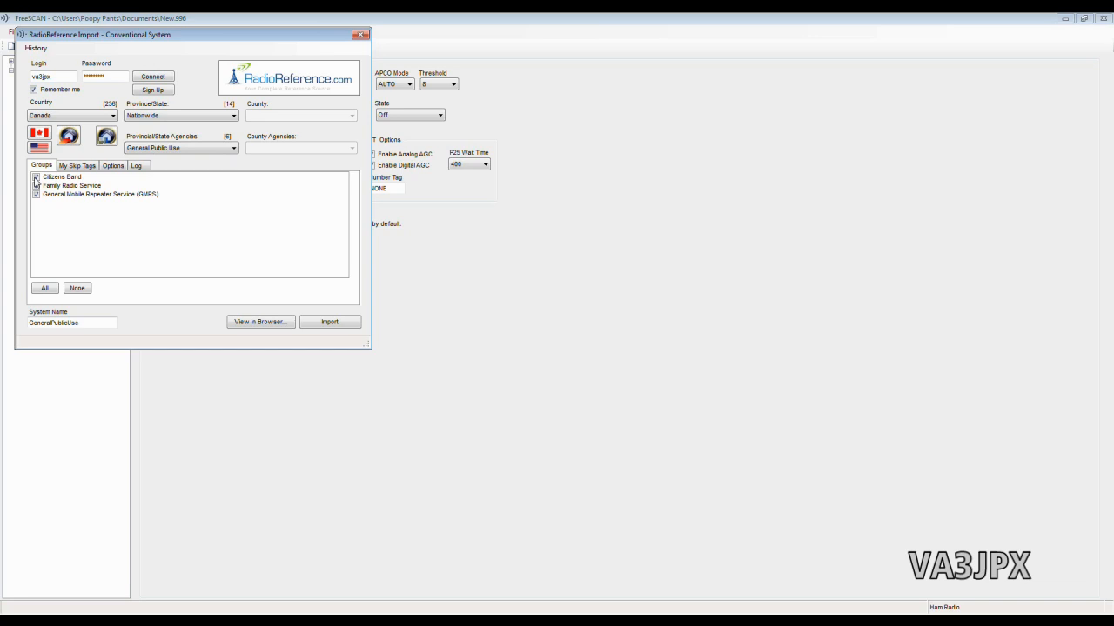
Uncheck Citizens Band and GMRS and import the Family Radio Service group as the FRS system
{"action": "left_click", "coordinate": [63, 178]}
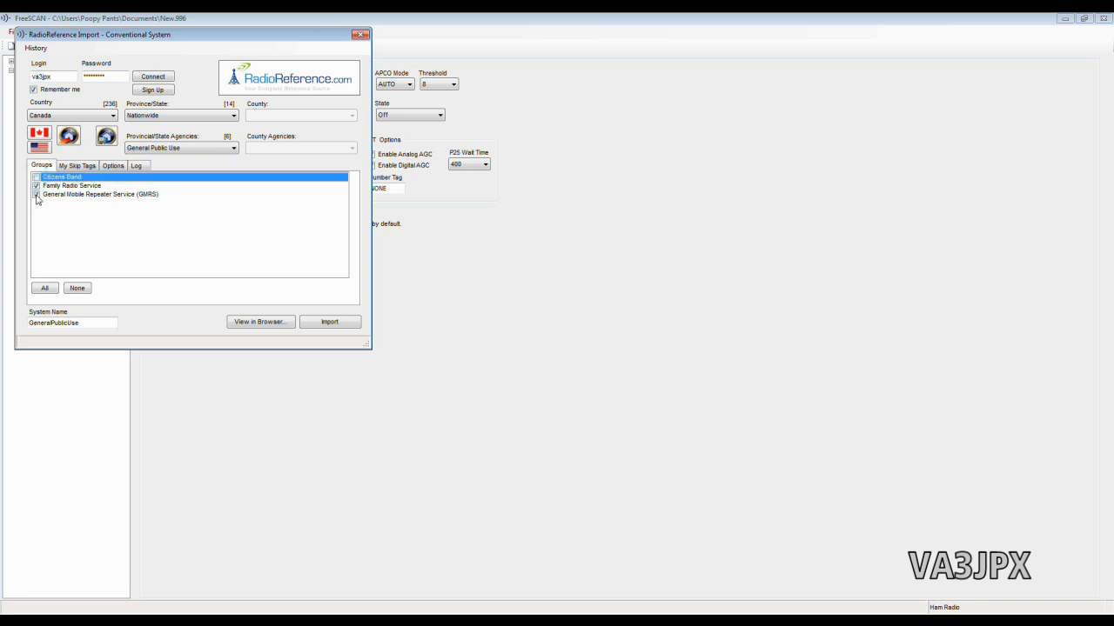
{"action": "left_click", "coordinate": [101, 195]}
{"action": "type", "text": "FRS"}
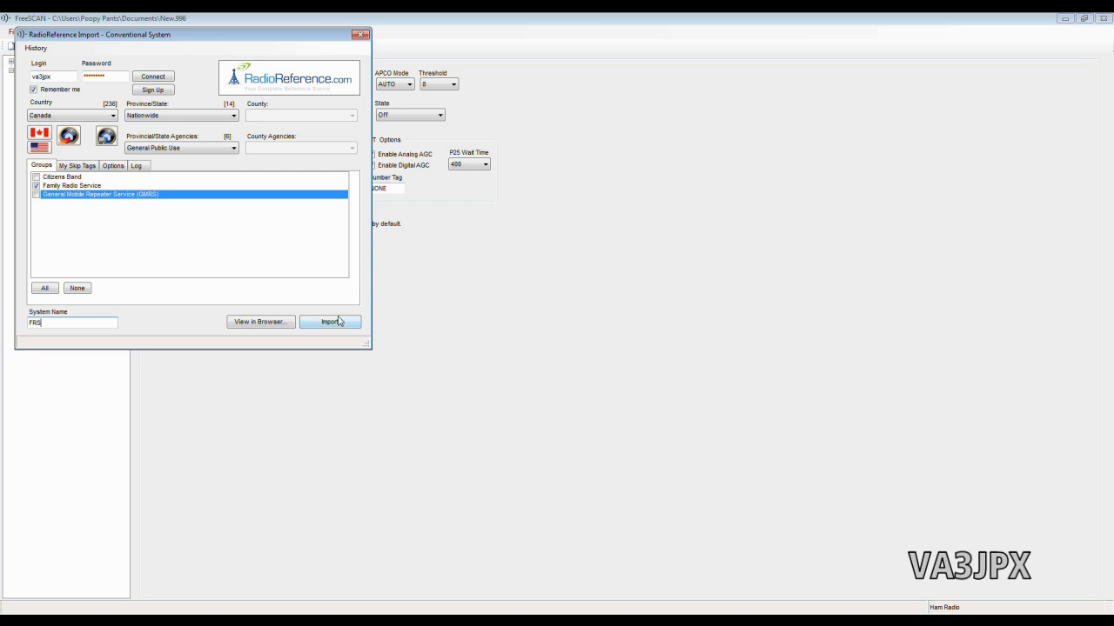
{"action": "left_click", "coordinate": [330, 320]}
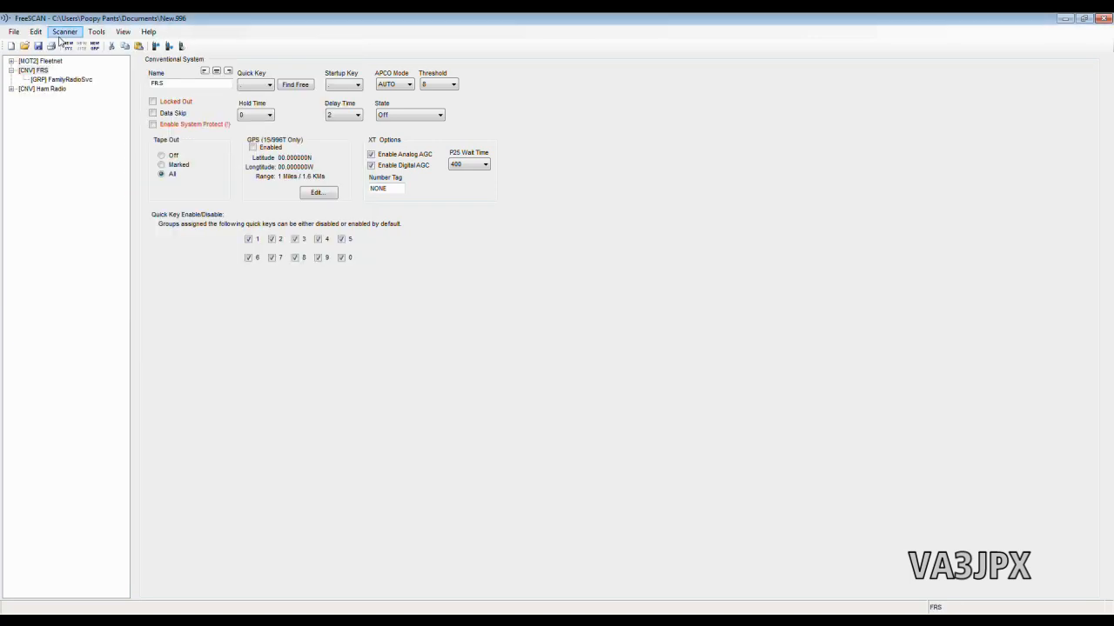
{"action": "left_click", "coordinate": [64, 31]}
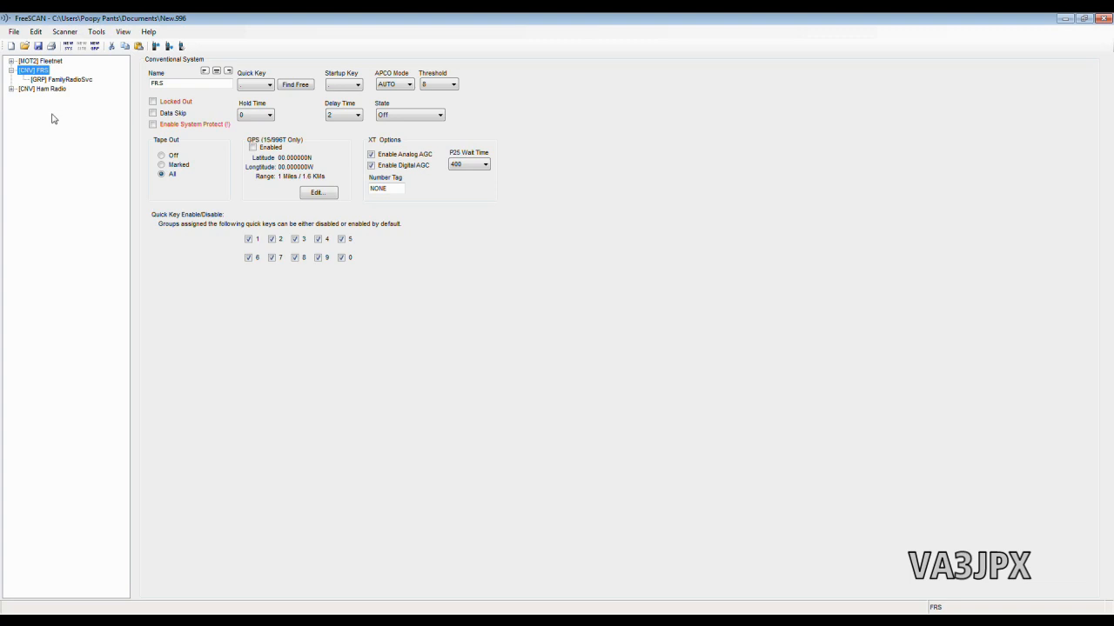
{"action": "mouse_move", "coordinate": [56, 127]}
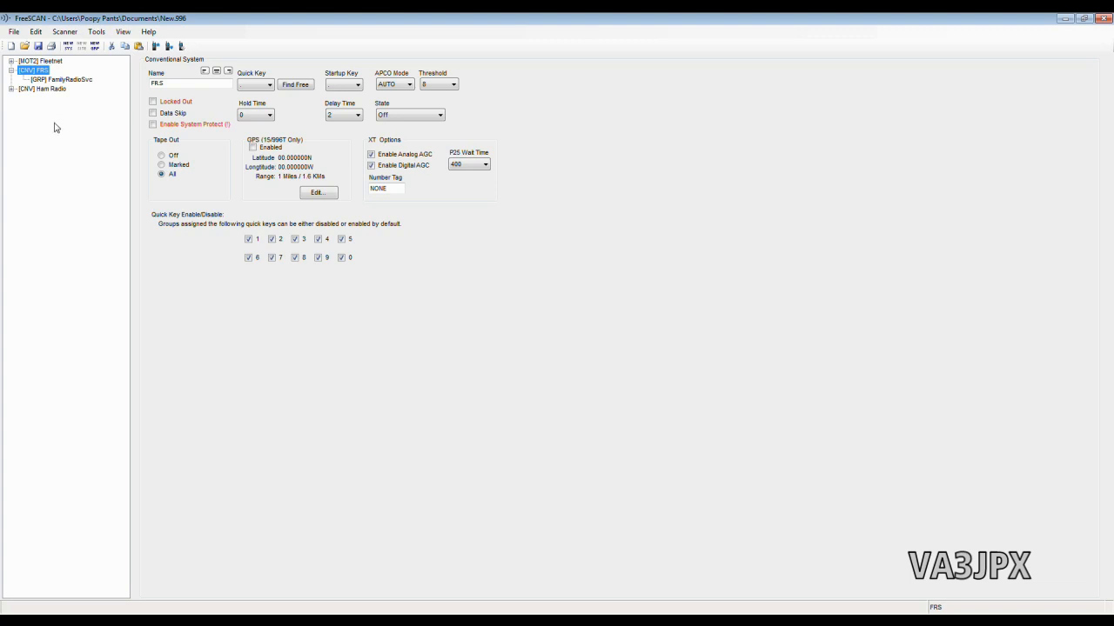